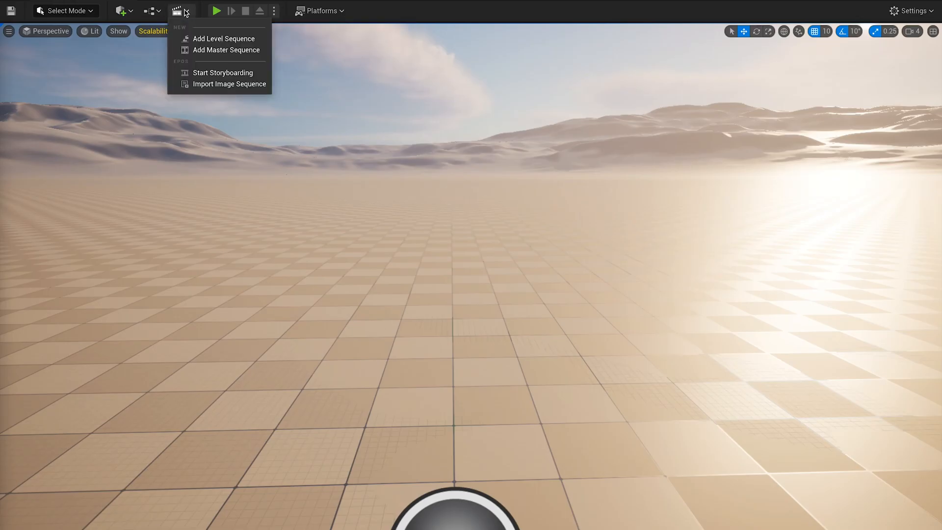
- Open Import Image Sequence settings for the volley_visit folder and confirm the import
left_click(228, 84)
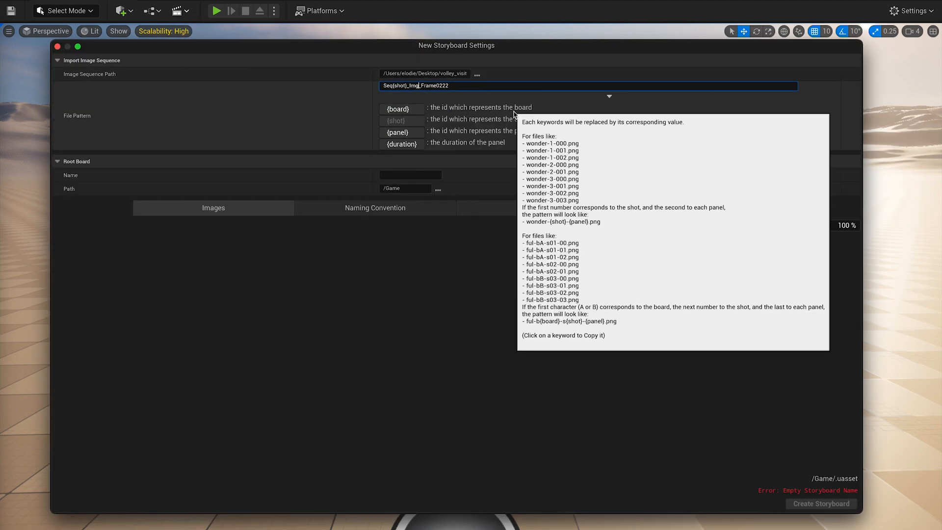
left_click(821, 504)
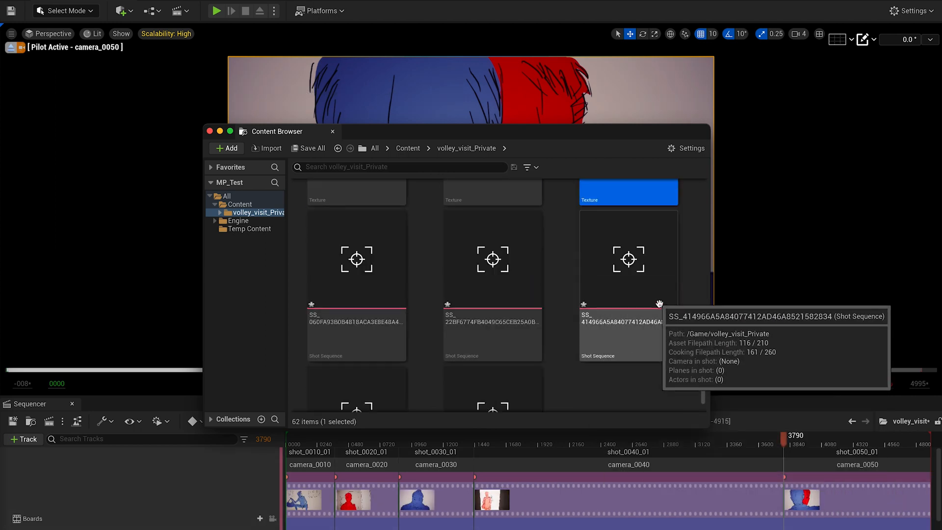
- Inspect one of the generated Shot Sequence assets in volley_visit_Private
left_click(209, 131)
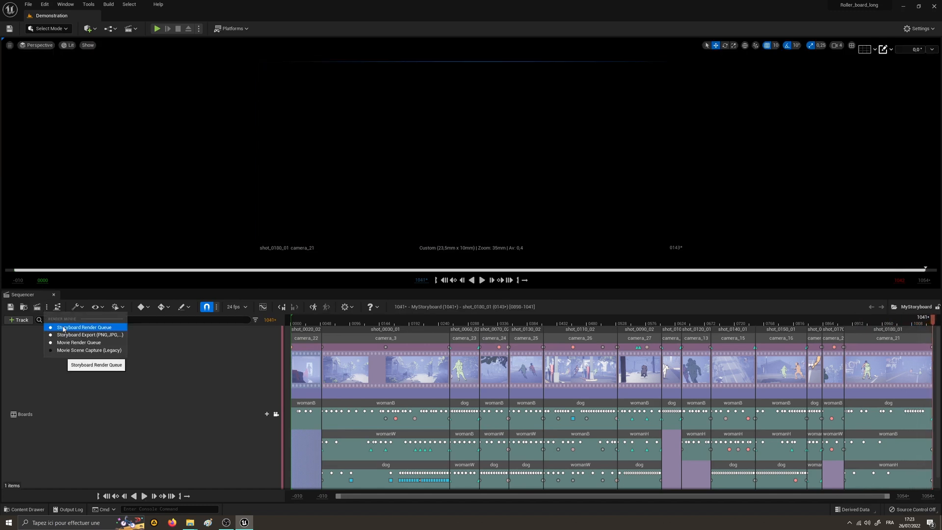
- Select the MPMC_Storyboard_Video_FFmpeg render config and read the FFmpeg Export Footage docs
left_click(84, 326)
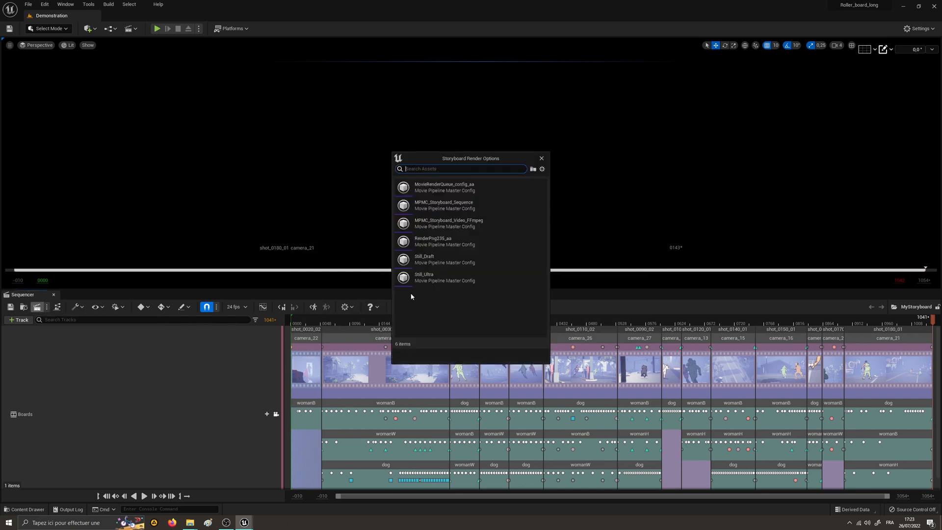
left_click(447, 222)
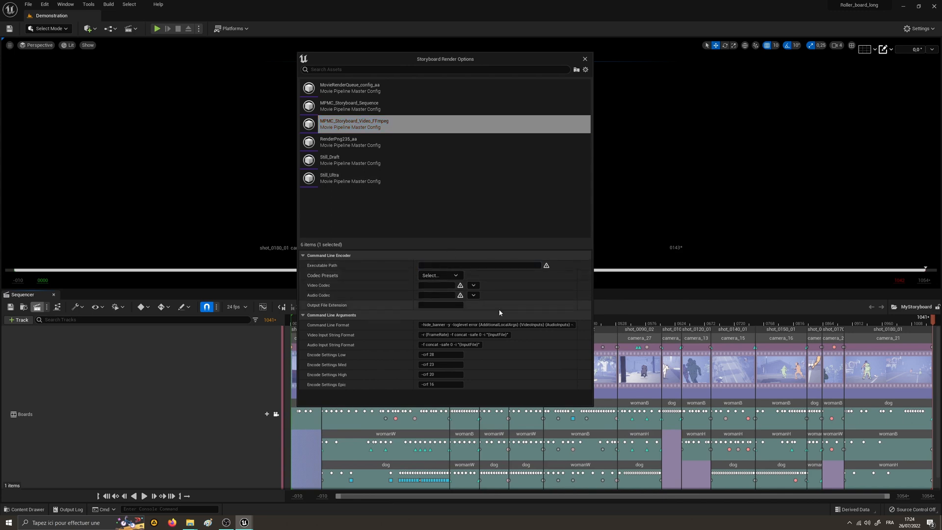
mouse_move(554, 131)
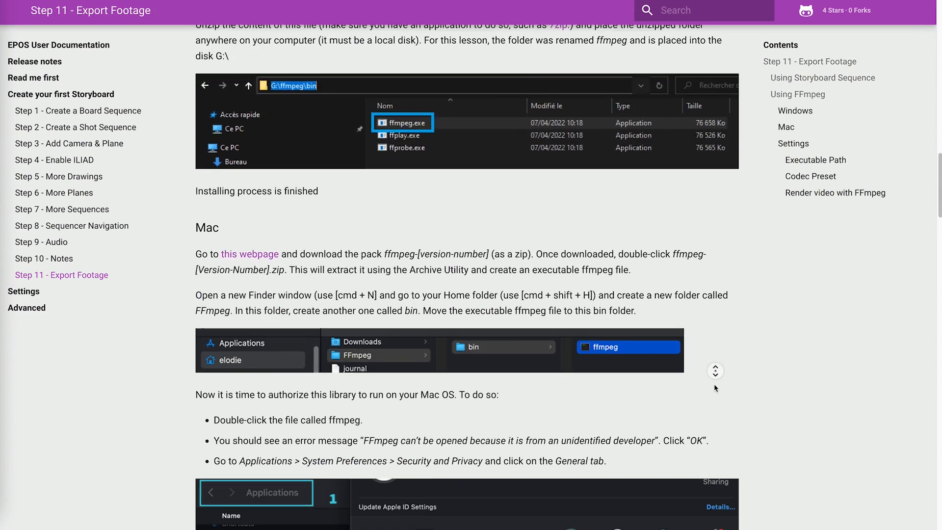
scroll("down", 3)
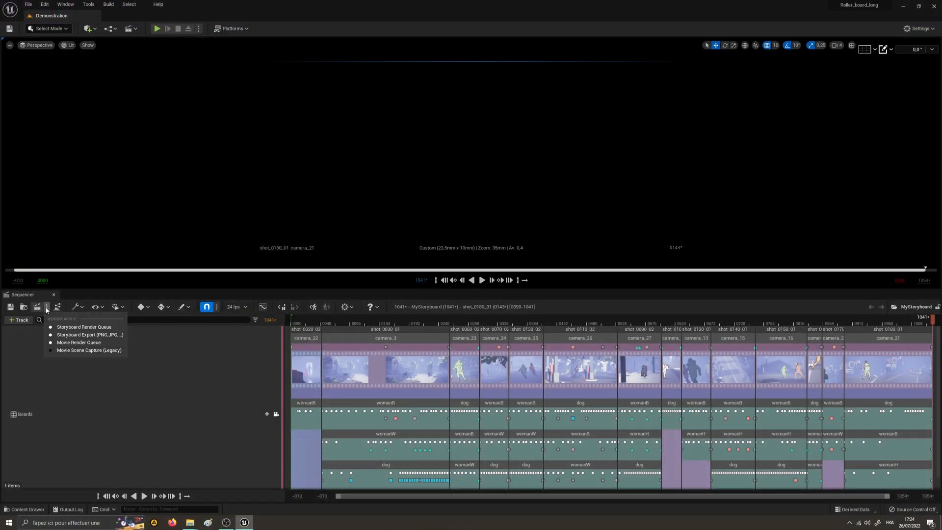
mouse_move(89, 335)
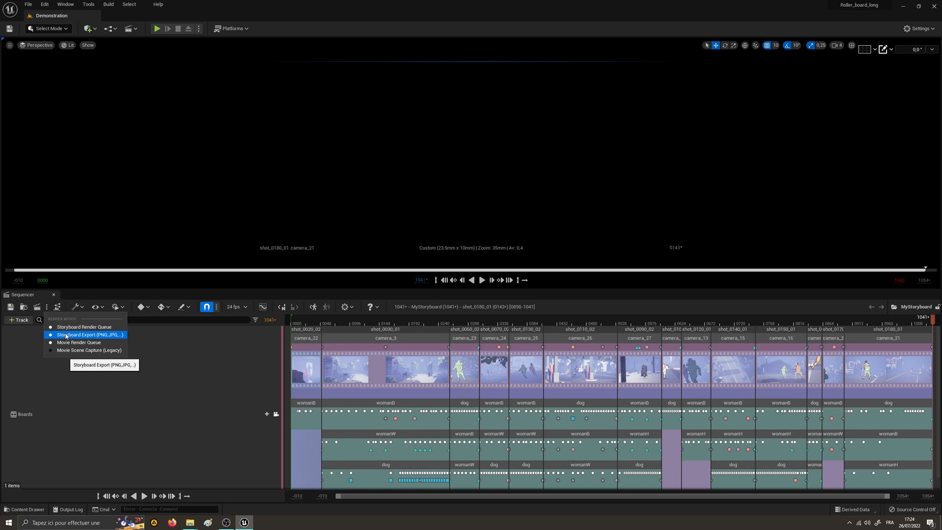
- Export PNG panels to ExportSequence, appending {panel-frame} to the pattern and including Drawings
left_click(89, 335)
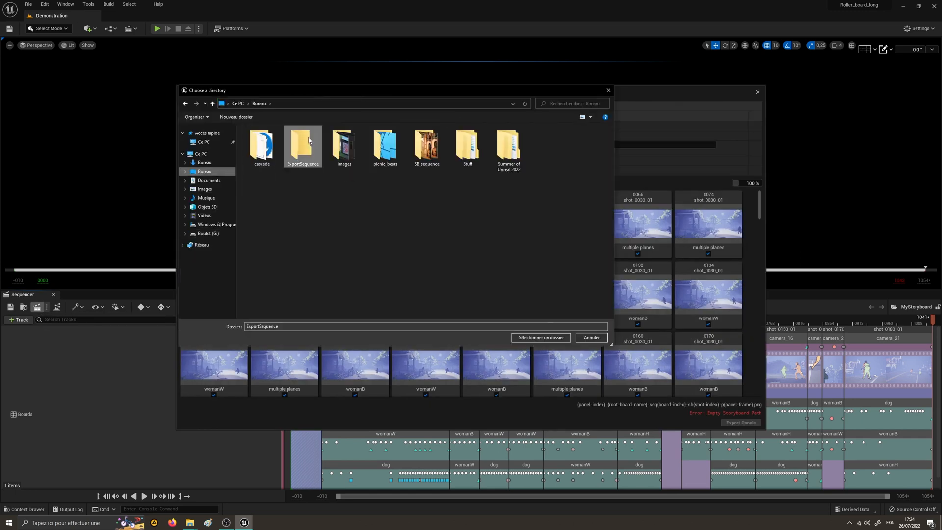
left_click(540, 337)
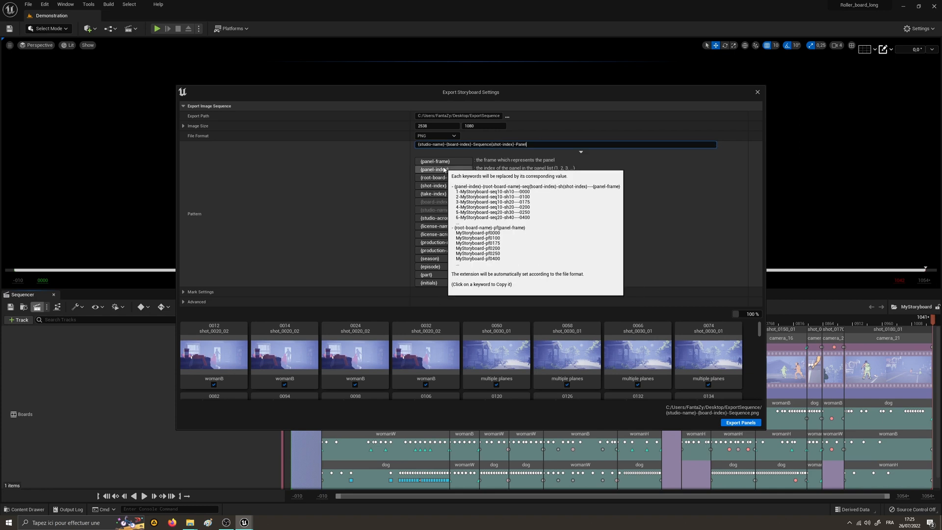
left_click(434, 161)
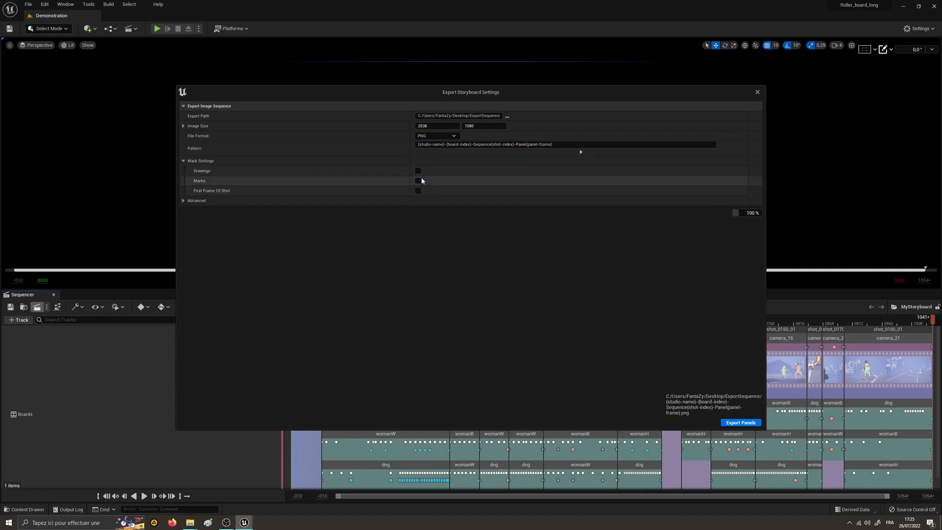
left_click(417, 171)
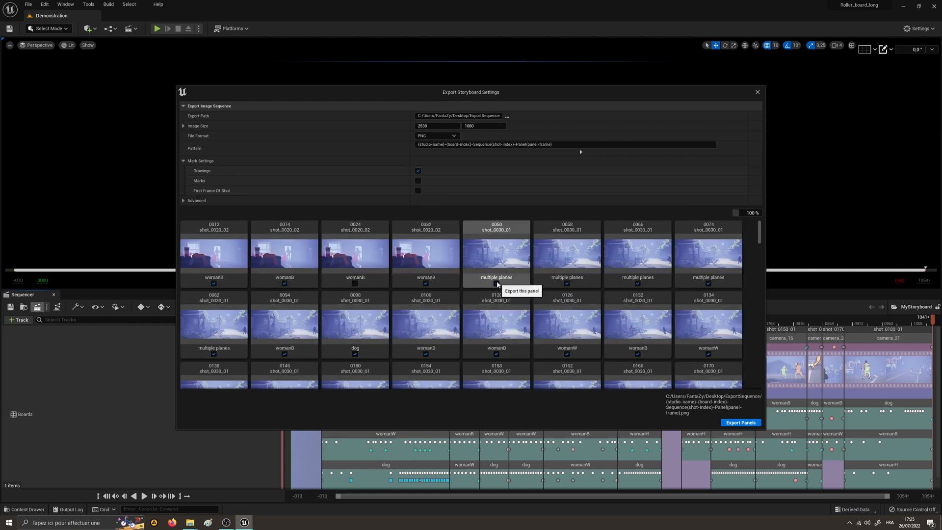
scroll("down", 3)
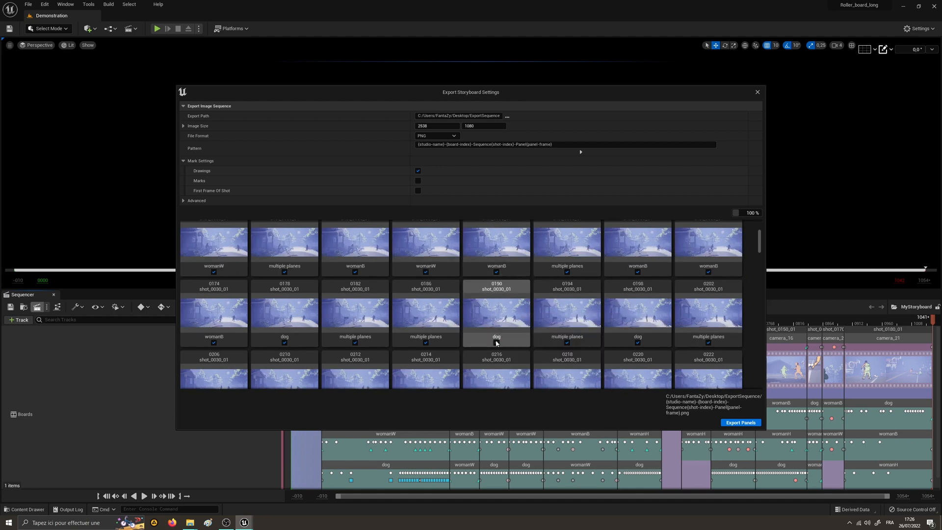
scroll("down", 3)
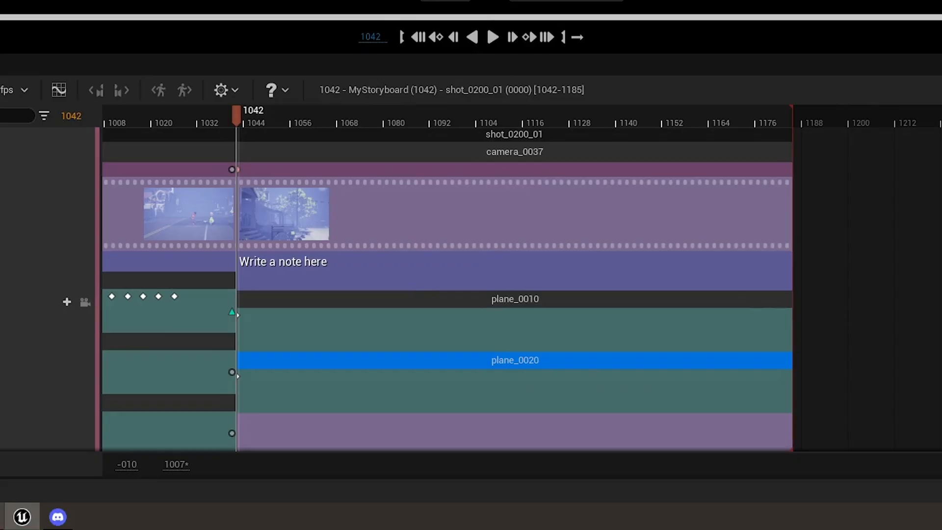
- Create the NewBoard storyboard via Start Storyboarding and open its NewBoard_Private folder
left_click(175, 10)
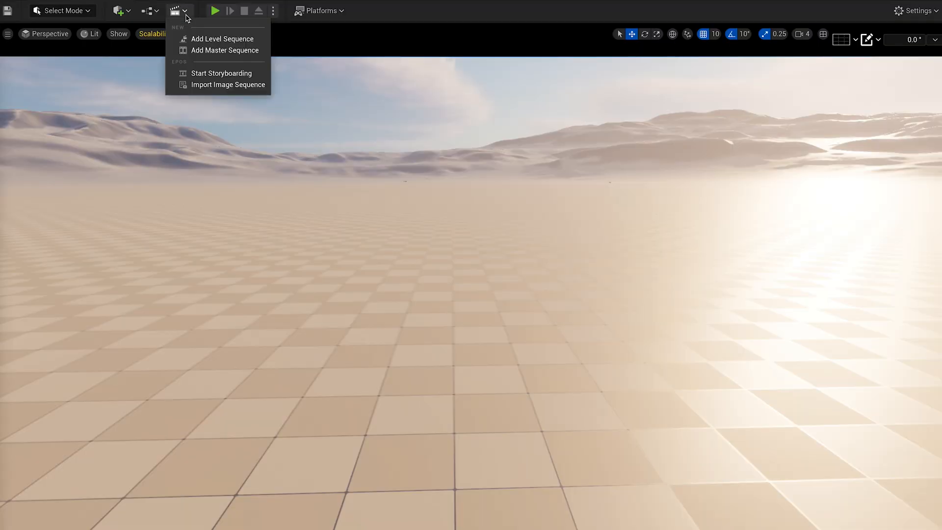
mouse_move(220, 73)
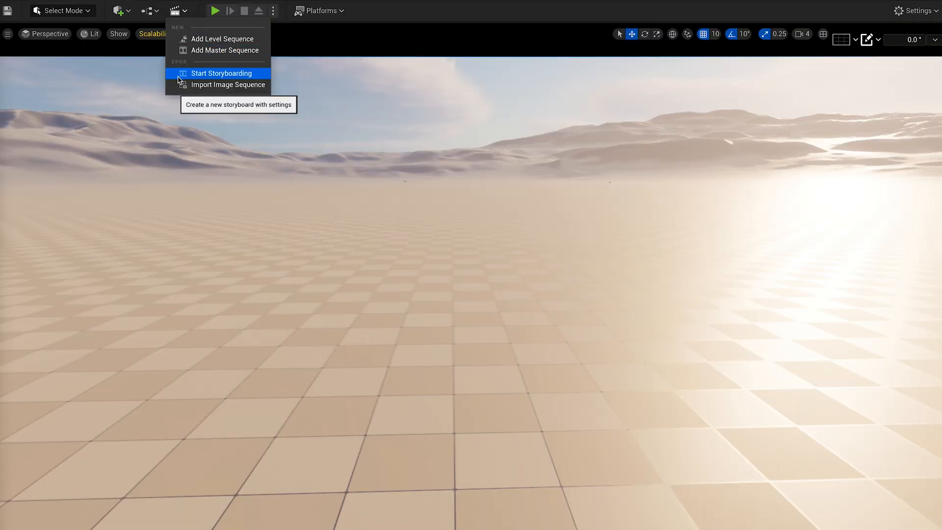
left_click(220, 73)
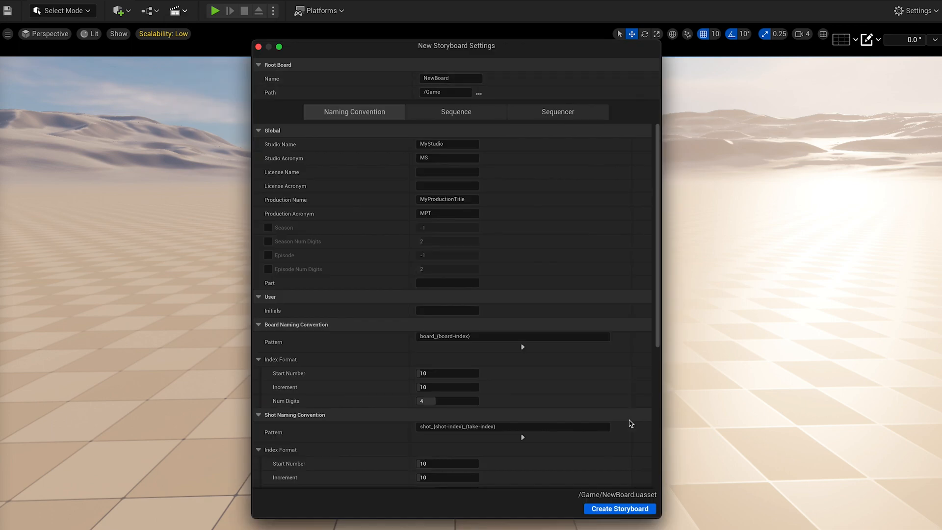
left_click(619, 508)
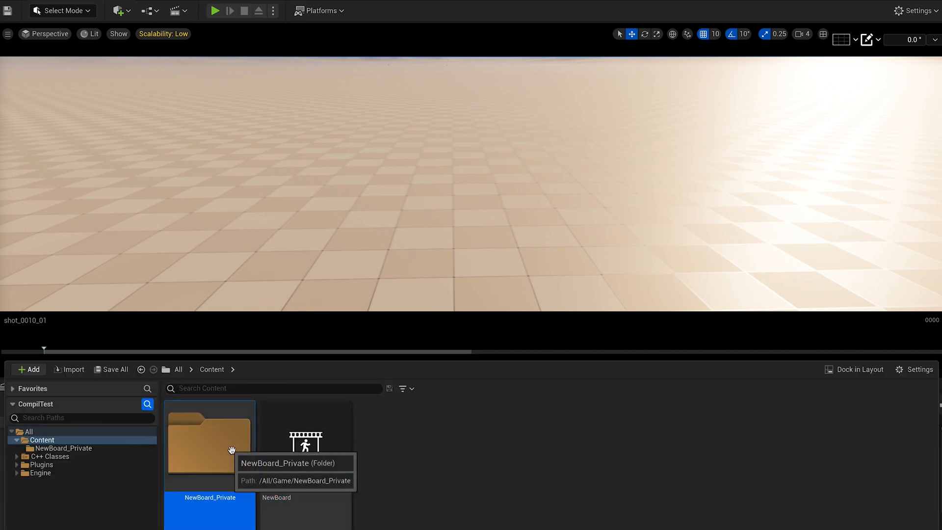
double_click(209, 445)
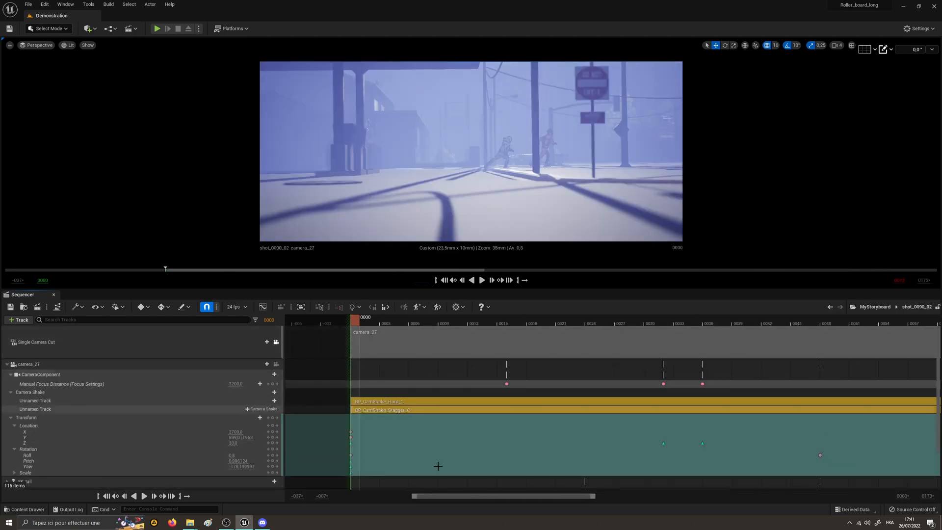
- Search Editor Preferences for 'next shot' to find the Step to Next Shot bindings
left_click(44, 4)
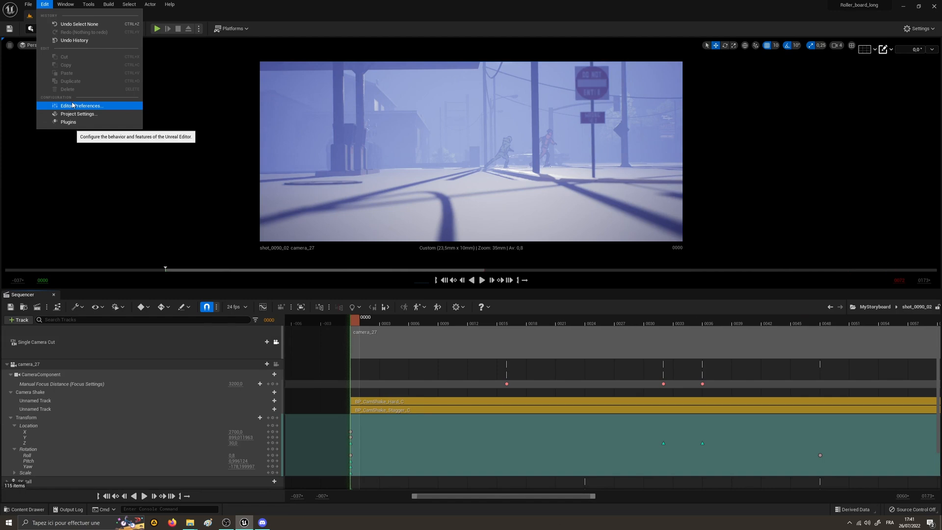
left_click(83, 106)
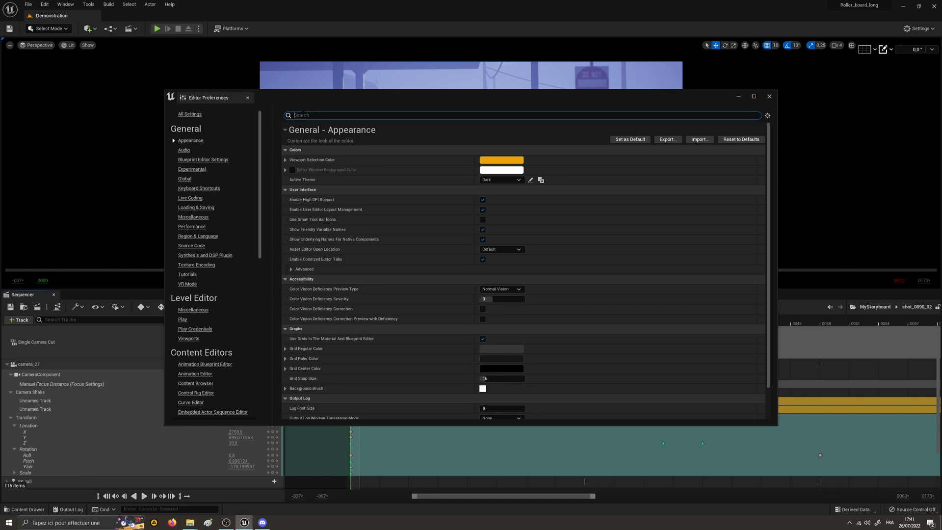
type("next shot")
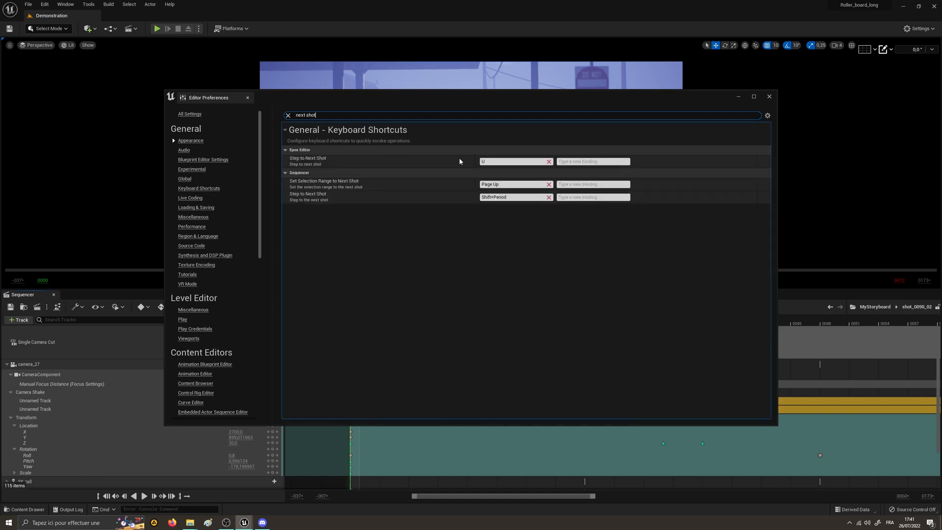
left_click(514, 161)
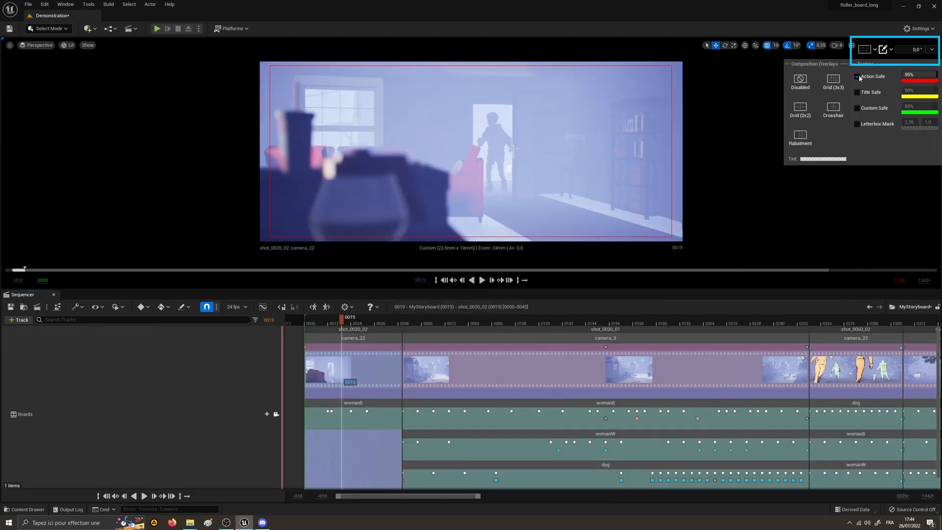
- Enable the Action Safe composition overlay in the camera viewport
left_click(857, 92)
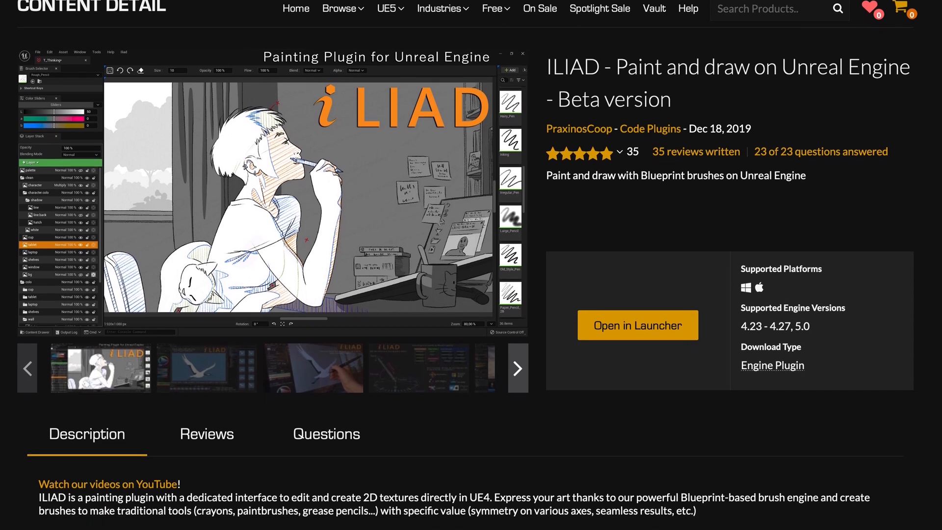
scroll("down", 3)
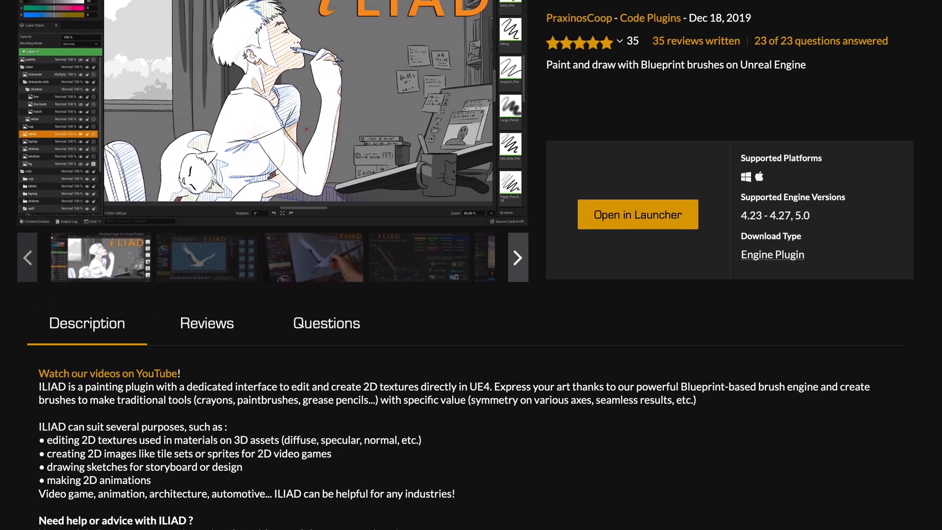
scroll("down", 3)
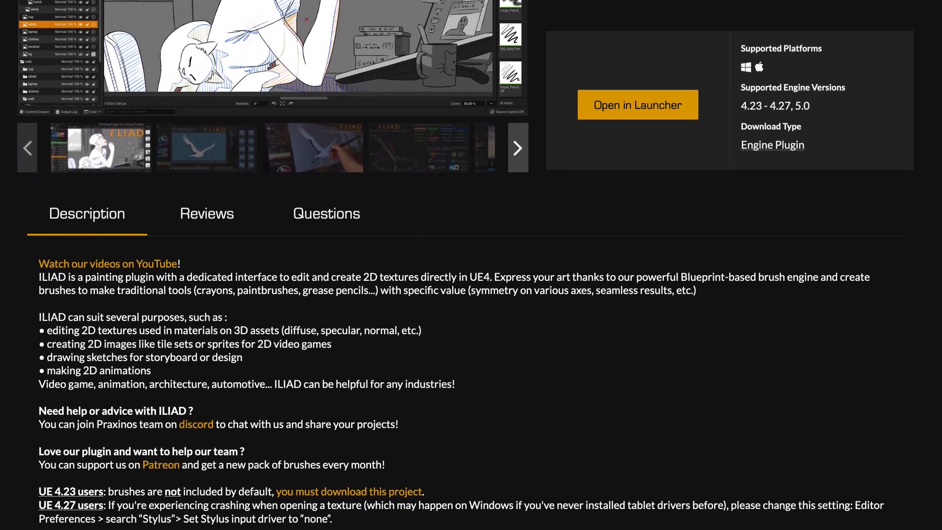
scroll("down", 3)
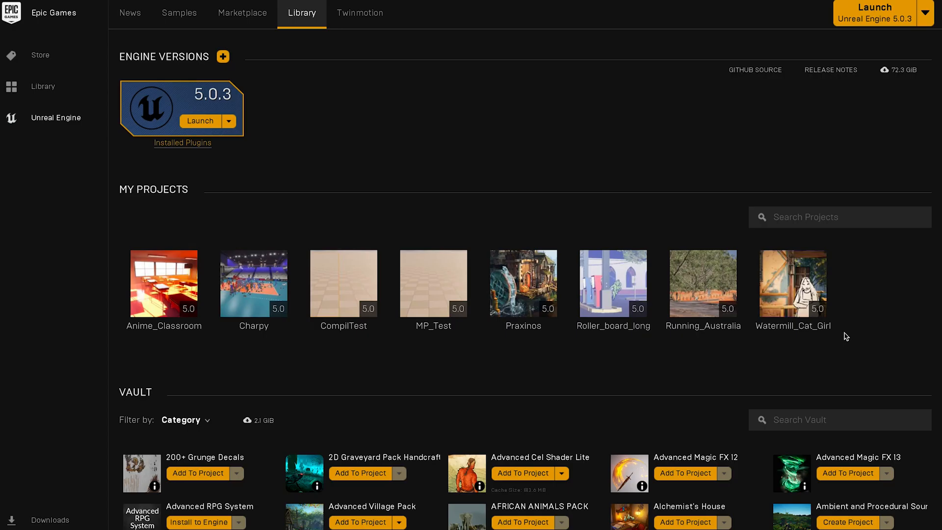
scroll("down", 3)
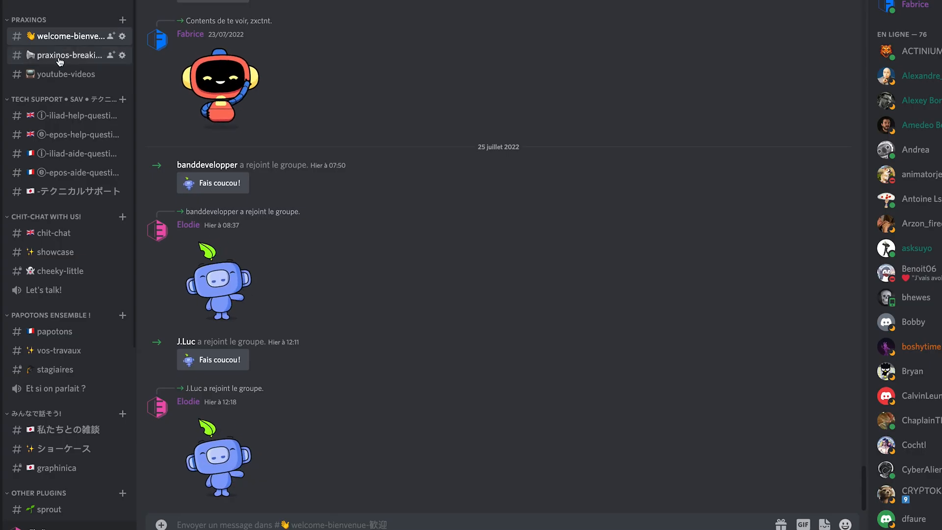
- Open praxinos-breaking-news and highlight the weekly live demo announcement
left_click(73, 56)
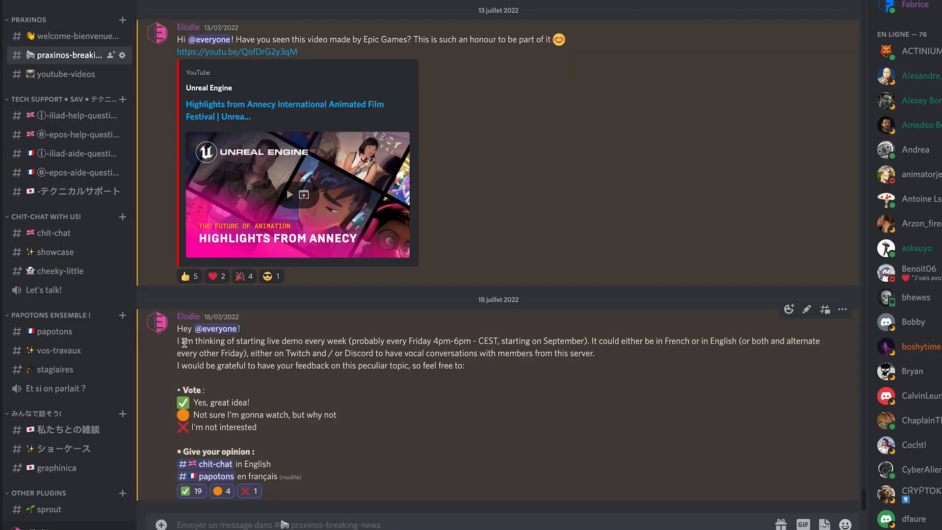
left_click_drag(177, 340, 464, 365)
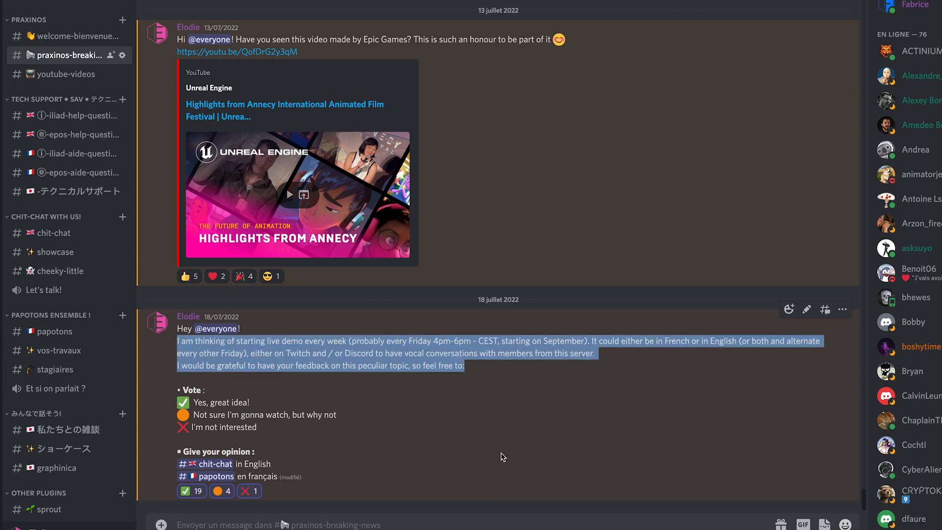
mouse_move(201, 447)
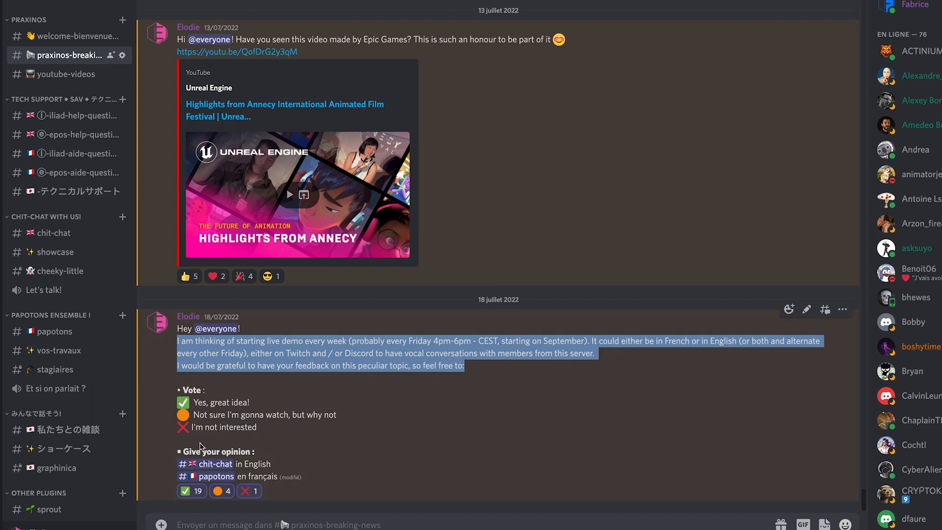